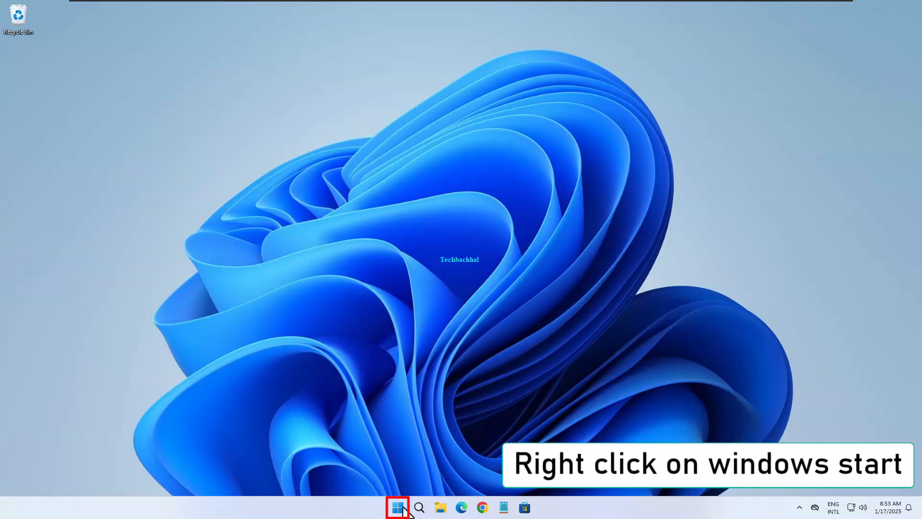
Step: Open Settings from the Start button's right-click quick-link menu
{"action": "right_click", "coordinate": [398, 507]}
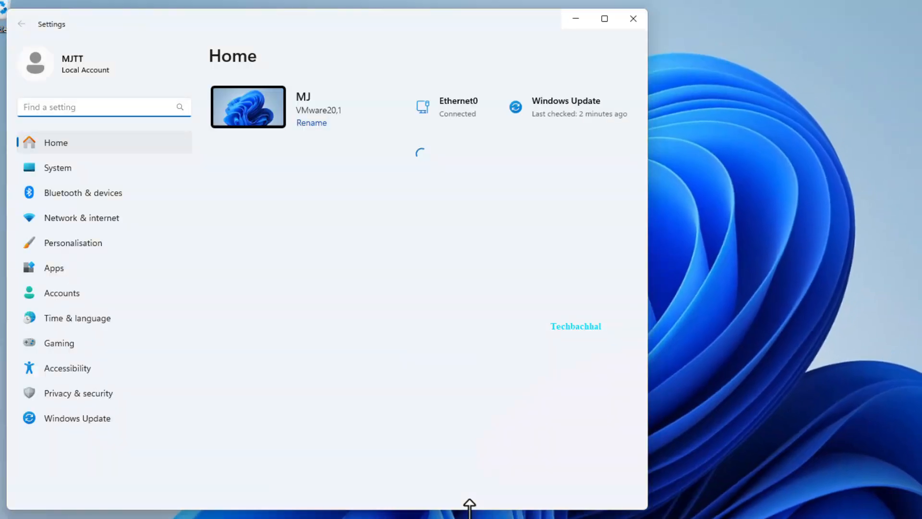
Step: Open the System settings category and scroll down to its lower entries
{"action": "left_click", "coordinate": [57, 167]}
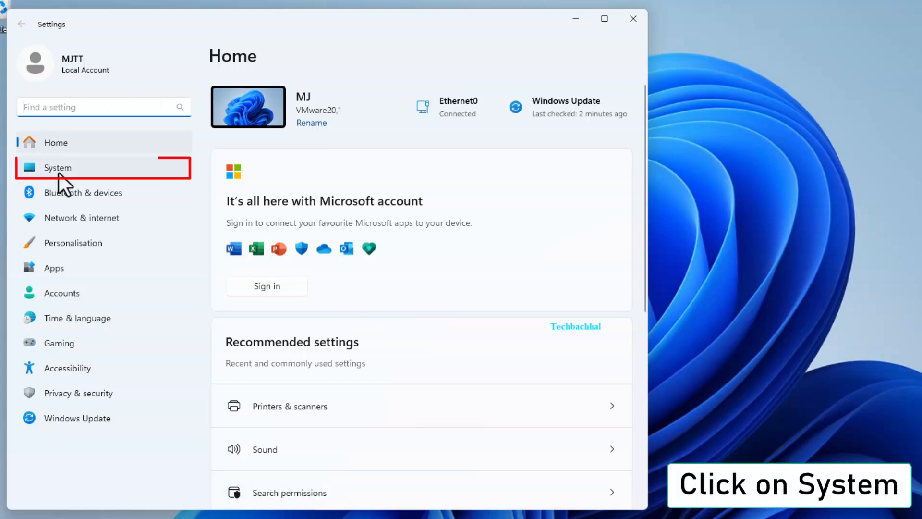
{"action": "left_click", "coordinate": [58, 167]}
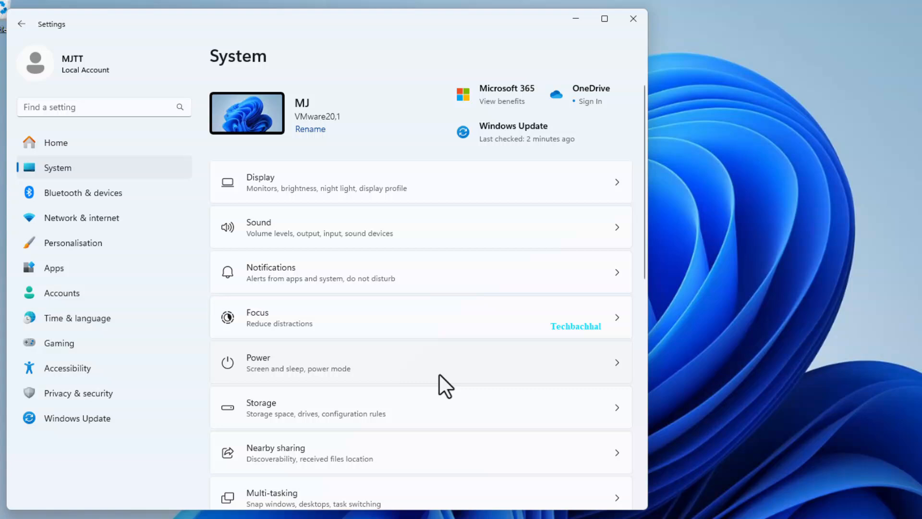
{"action": "scroll", "scroll_direction": "down", "scroll_amount": 3}
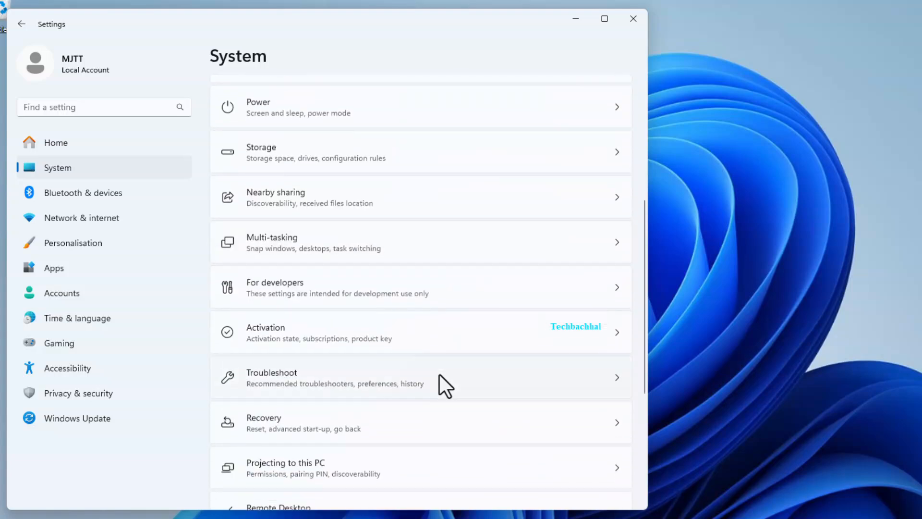
{"action": "scroll", "scroll_direction": "down", "scroll_amount": 3}
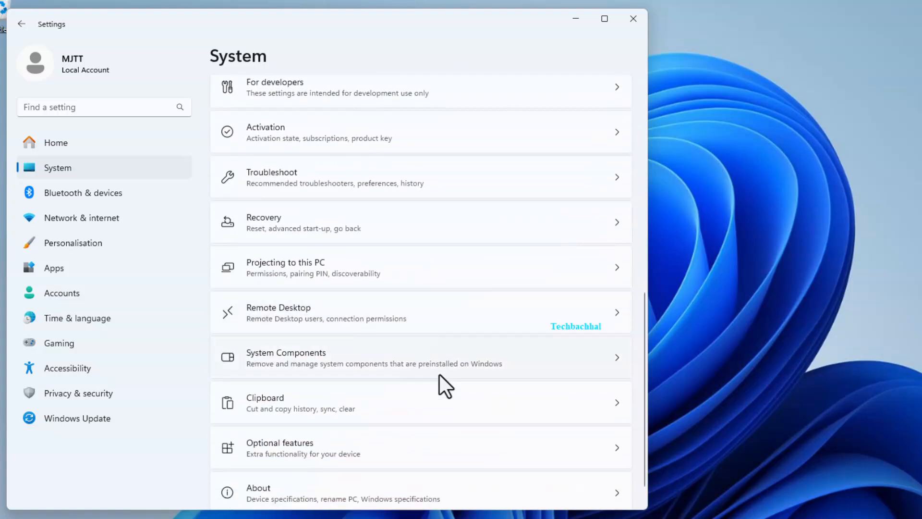
{"action": "mouse_move", "coordinate": [459, 297]}
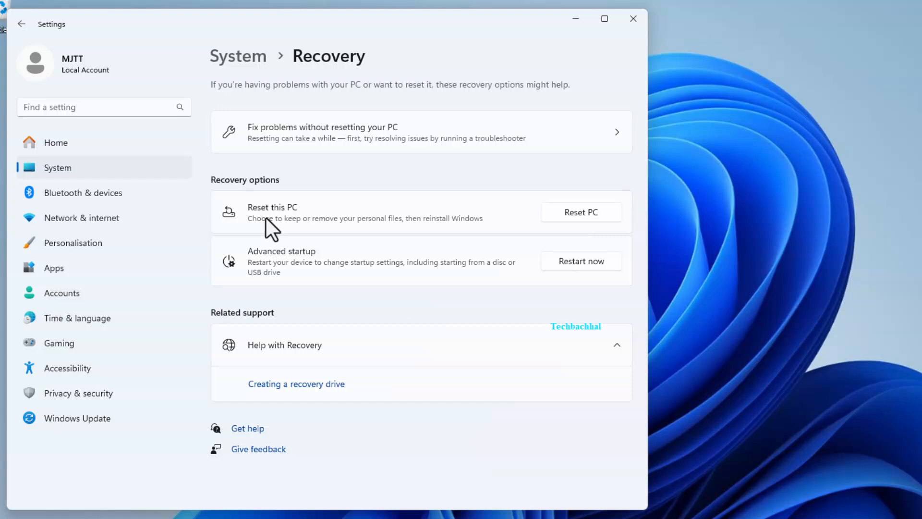
{"action": "mouse_move", "coordinate": [385, 272]}
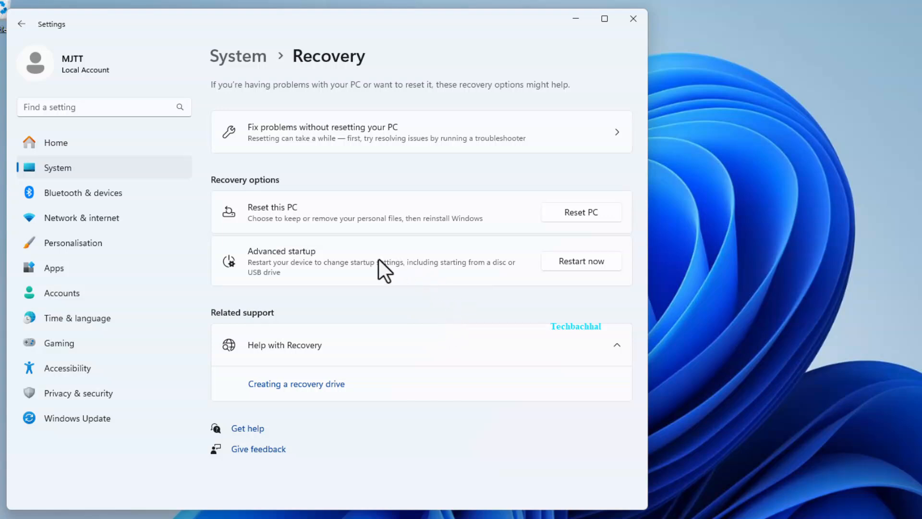
{"action": "mouse_move", "coordinate": [581, 262]}
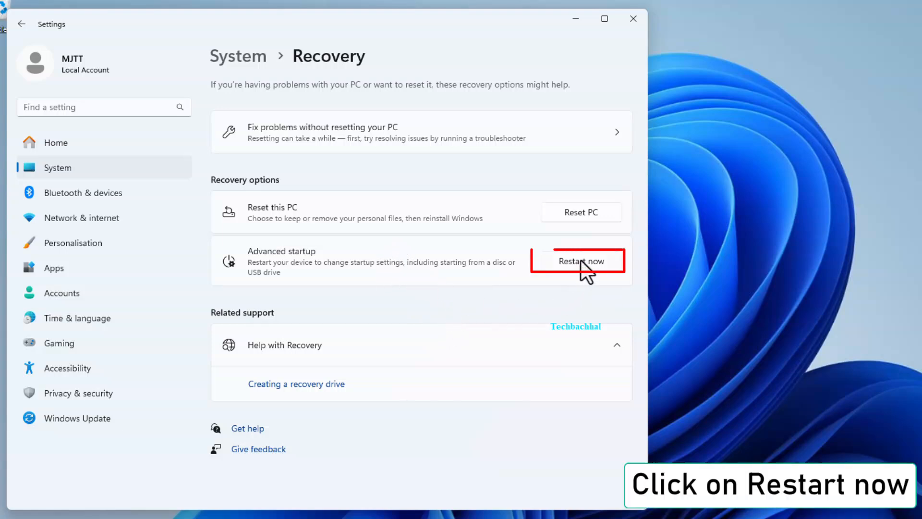
Step: Restart now into advanced startup and confirm the restart
{"action": "left_click", "coordinate": [581, 261]}
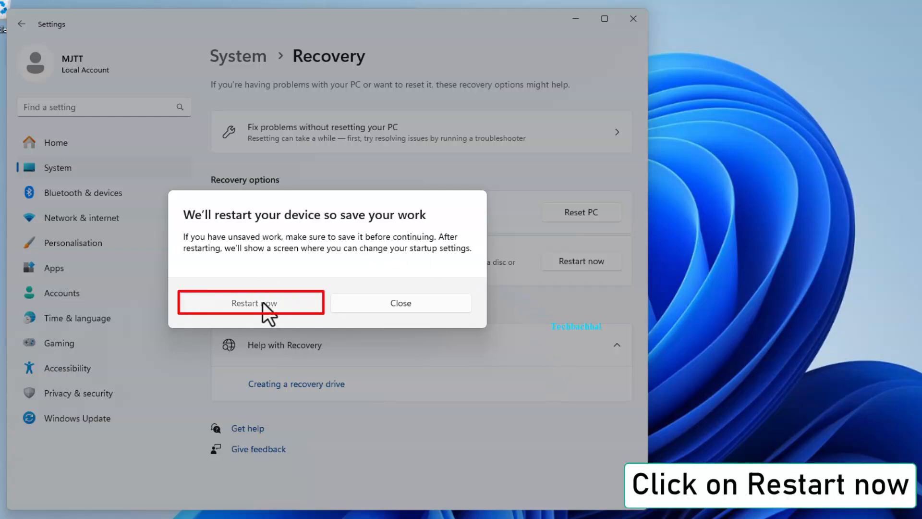
{"action": "left_click", "coordinate": [250, 303]}
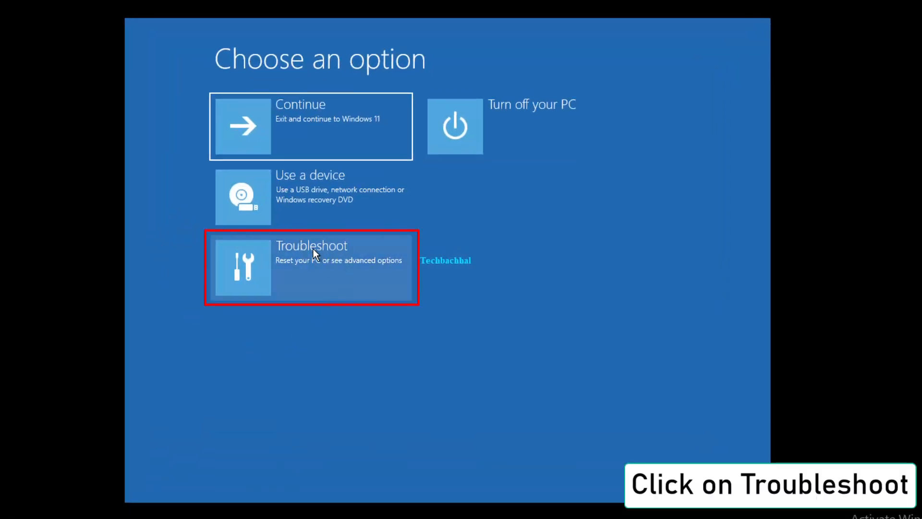
Step: Start the recovery Command Prompt via Troubleshoot > Advanced options and launch regedit
{"action": "left_click", "coordinate": [311, 268]}
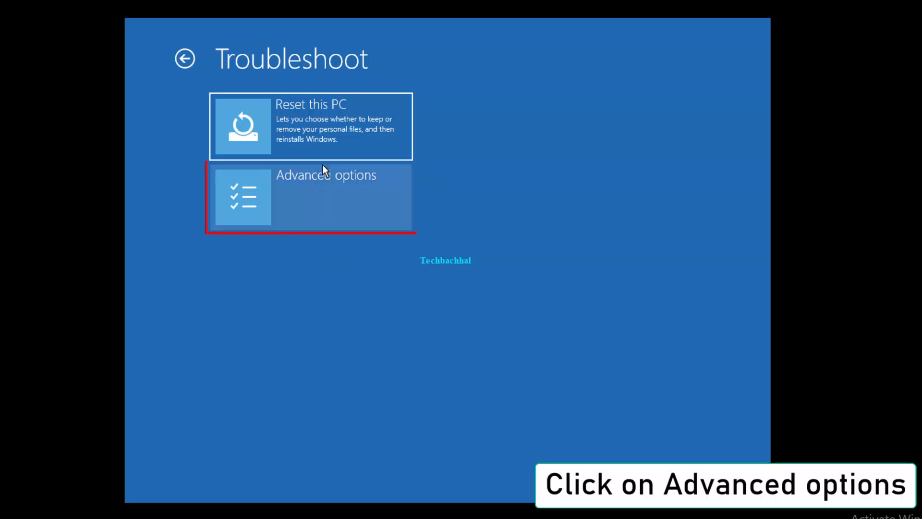
{"action": "left_click", "coordinate": [311, 197]}
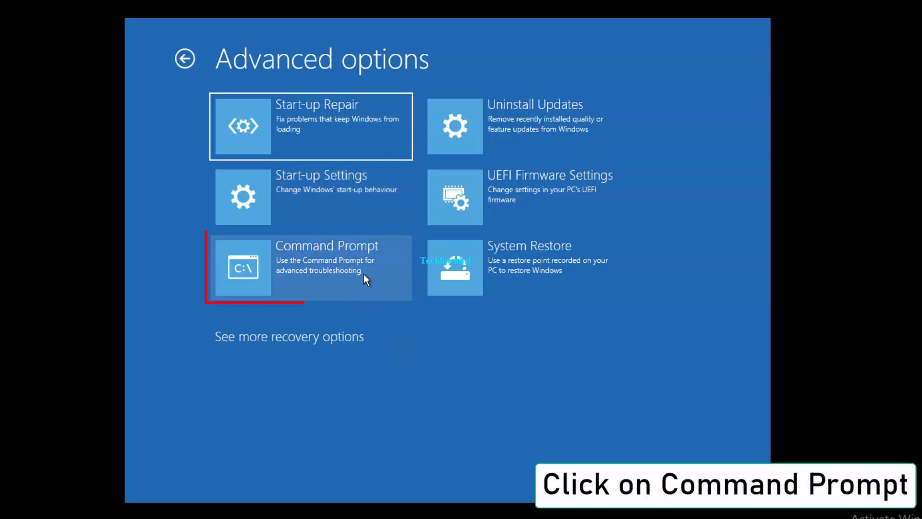
{"action": "left_click", "coordinate": [309, 267]}
{"action": "type", "text": "r"}
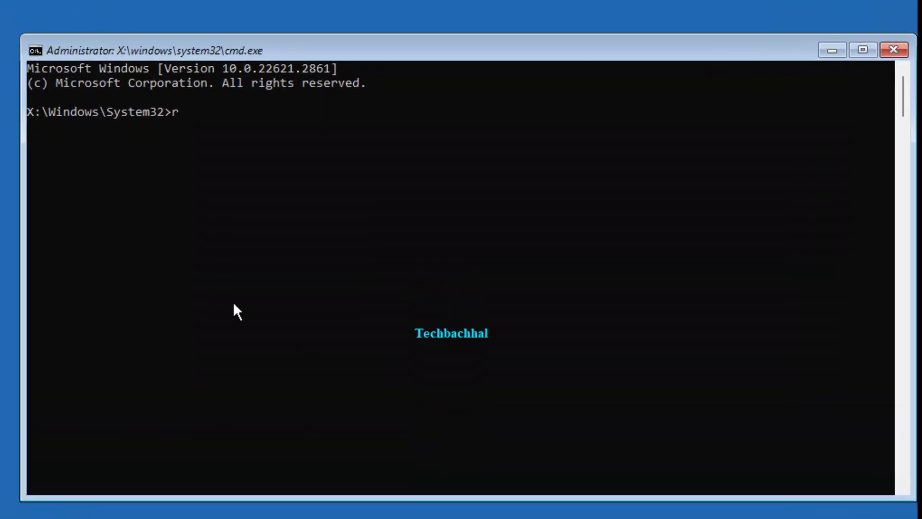
{"action": "type", "text": "egedit"}
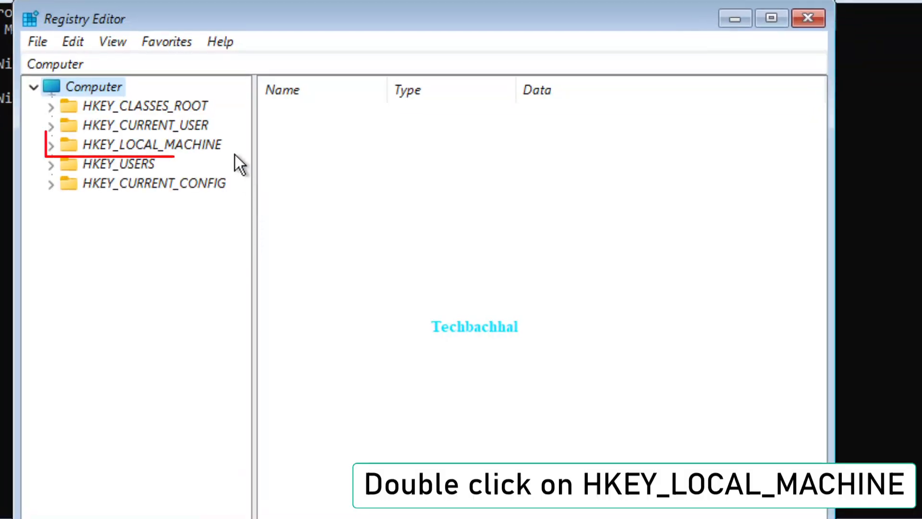
Step: Select HKEY_LOCAL_MACHINE and choose File > Load Hive
{"action": "double_click", "coordinate": [150, 144]}
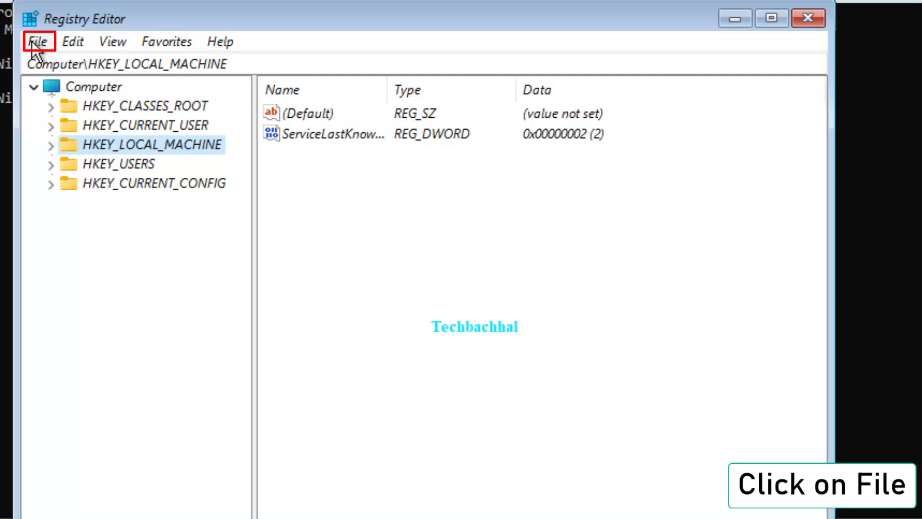
{"action": "left_click", "coordinate": [37, 41]}
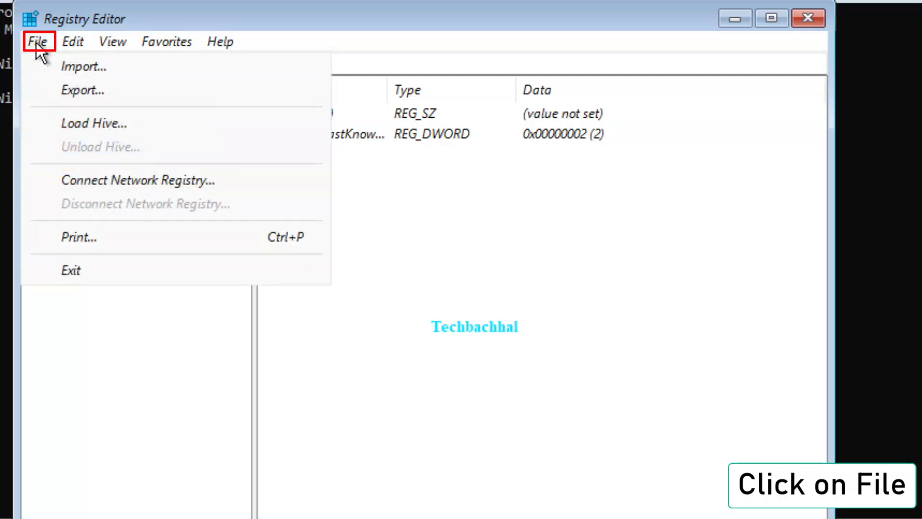
{"action": "mouse_move", "coordinate": [103, 123]}
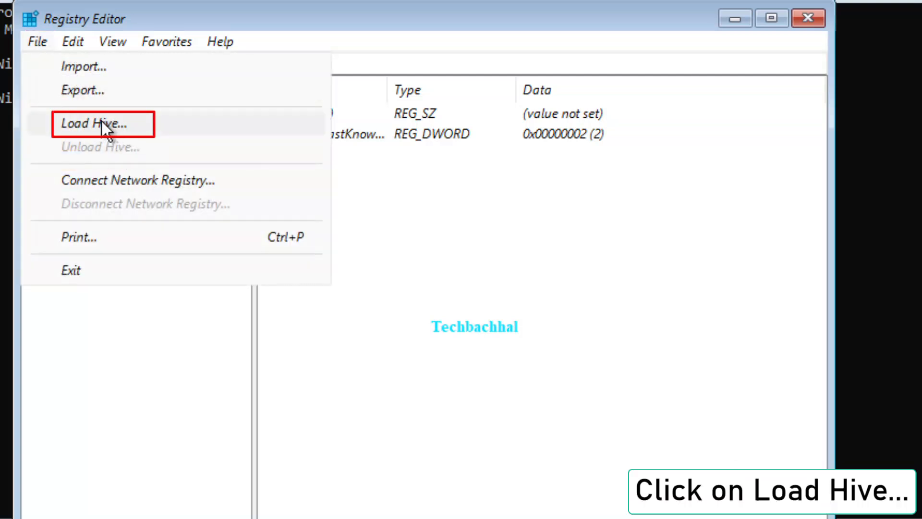
{"action": "left_click", "coordinate": [94, 124]}
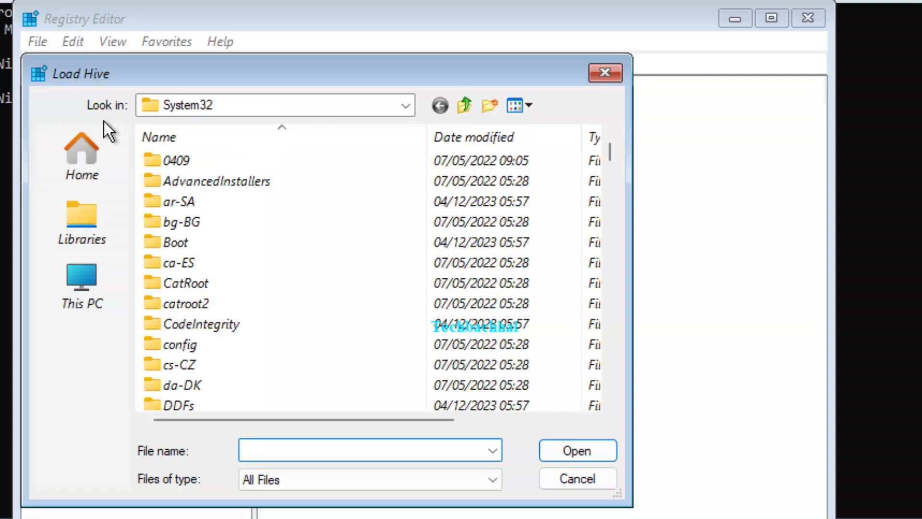
Step: Browse to C:\Windows\System32\config and pick the SYSTEM hive file
{"action": "left_click", "coordinate": [81, 285]}
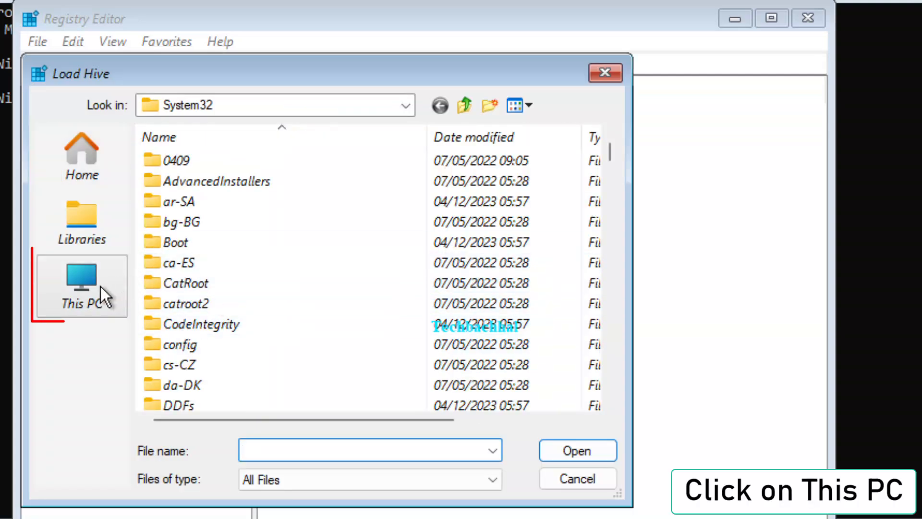
{"action": "left_click", "coordinate": [82, 285]}
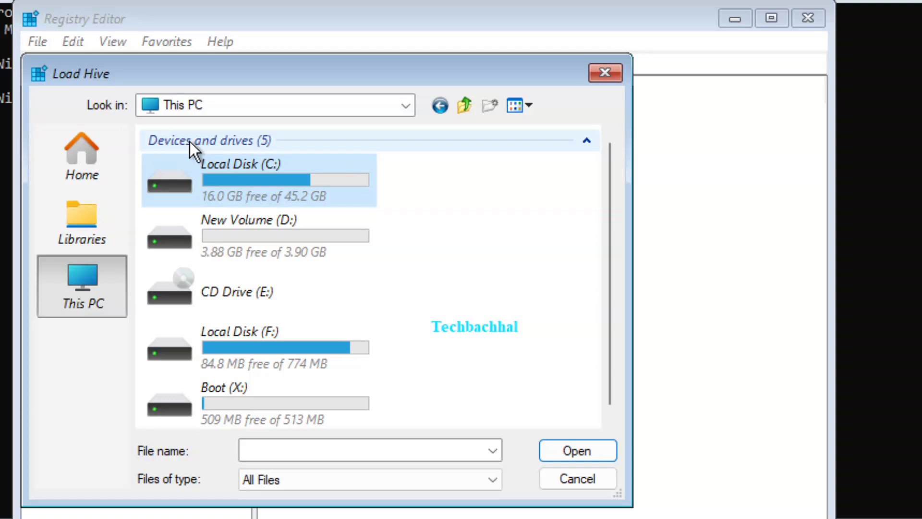
{"action": "mouse_move", "coordinate": [186, 176]}
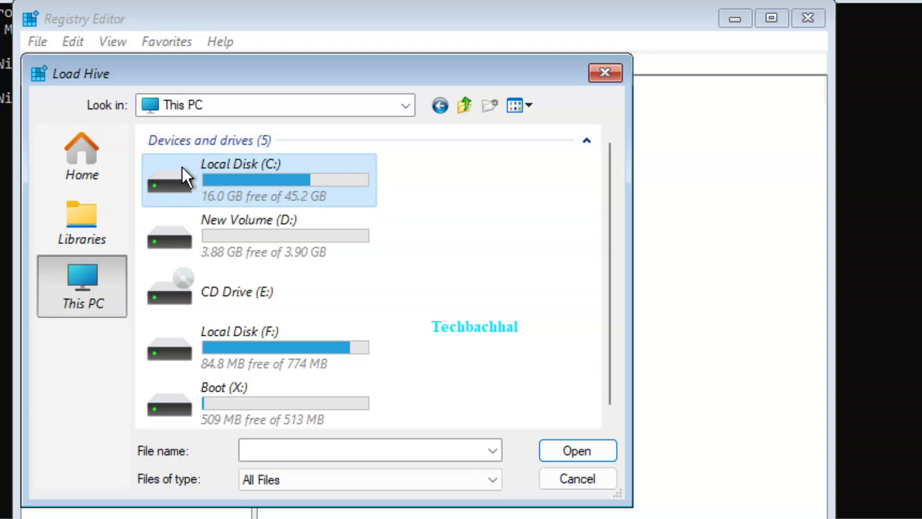
{"action": "mouse_move", "coordinate": [288, 180]}
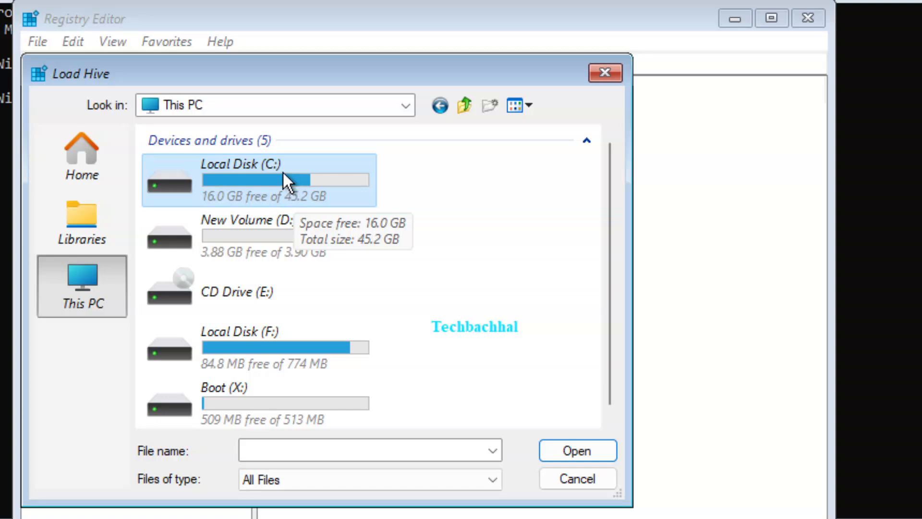
{"action": "double_click", "coordinate": [247, 179]}
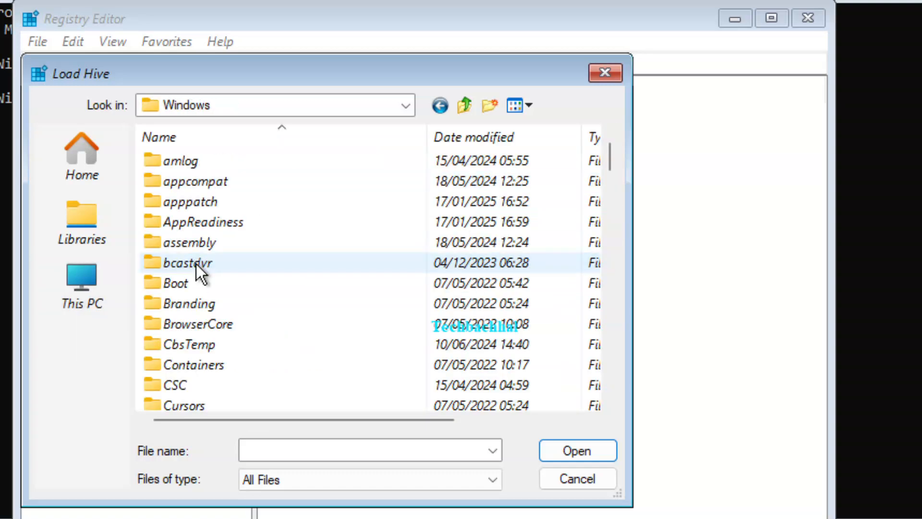
{"action": "scroll", "scroll_direction": "down", "scroll_amount": 3}
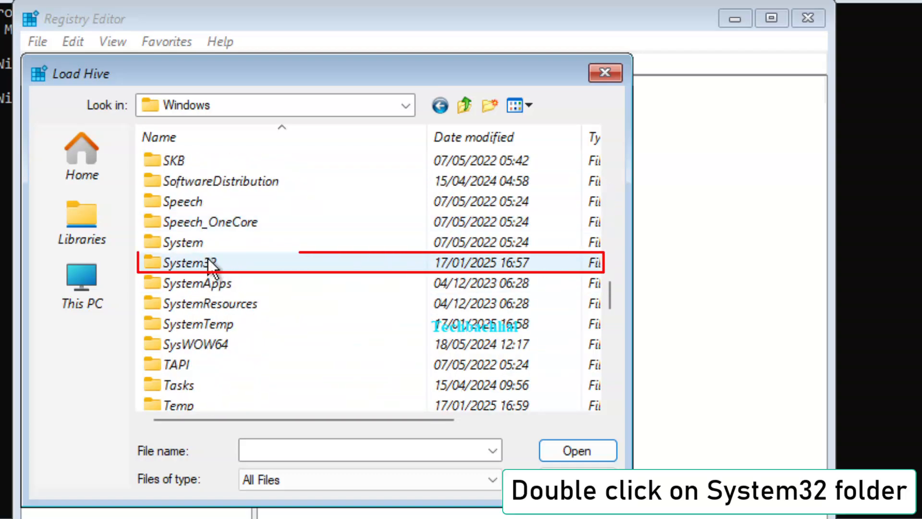
{"action": "double_click", "coordinate": [189, 262]}
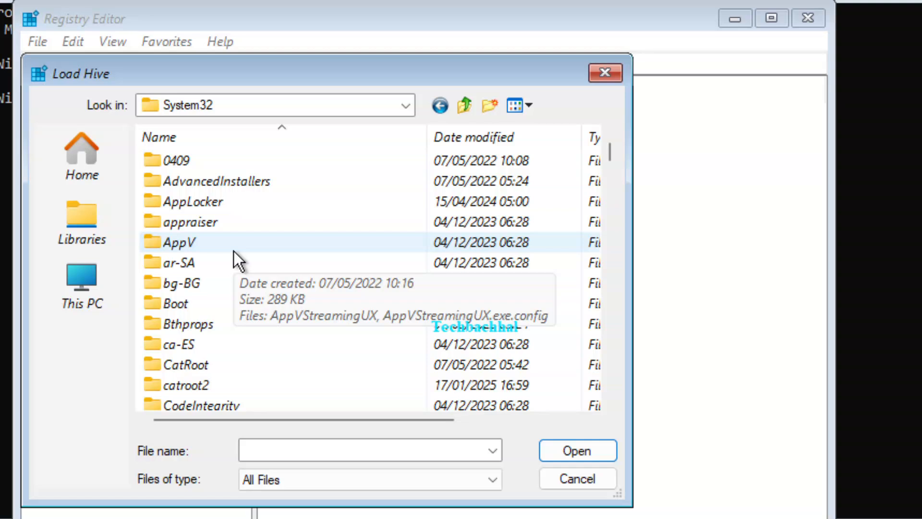
{"action": "scroll", "scroll_direction": "down", "scroll_amount": 3}
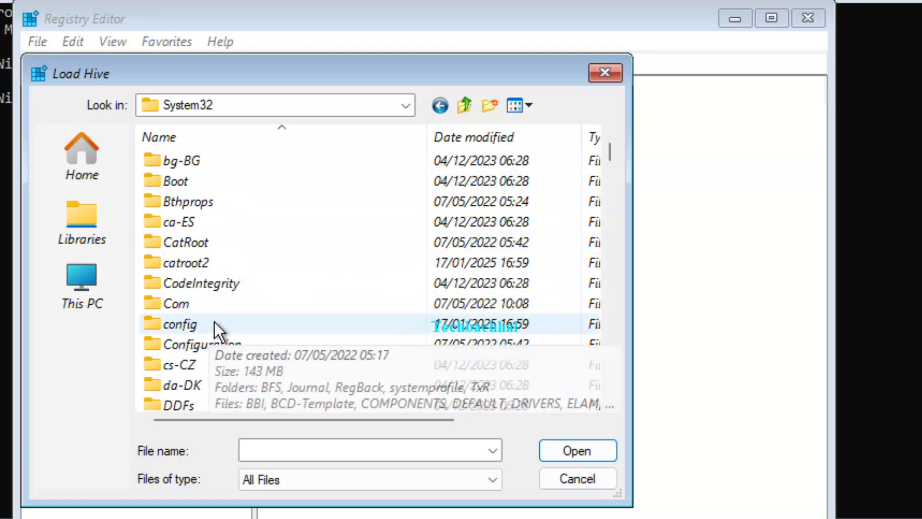
{"action": "double_click", "coordinate": [181, 324]}
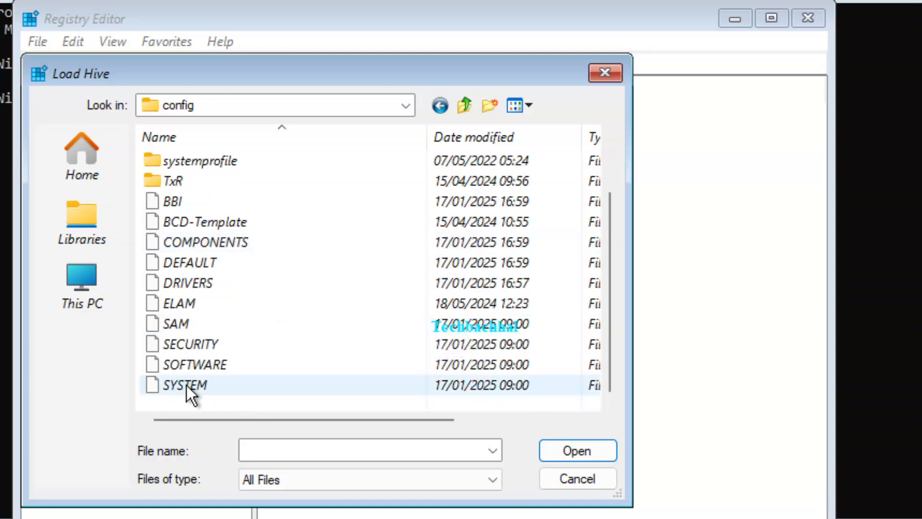
{"action": "mouse_move", "coordinate": [197, 388]}
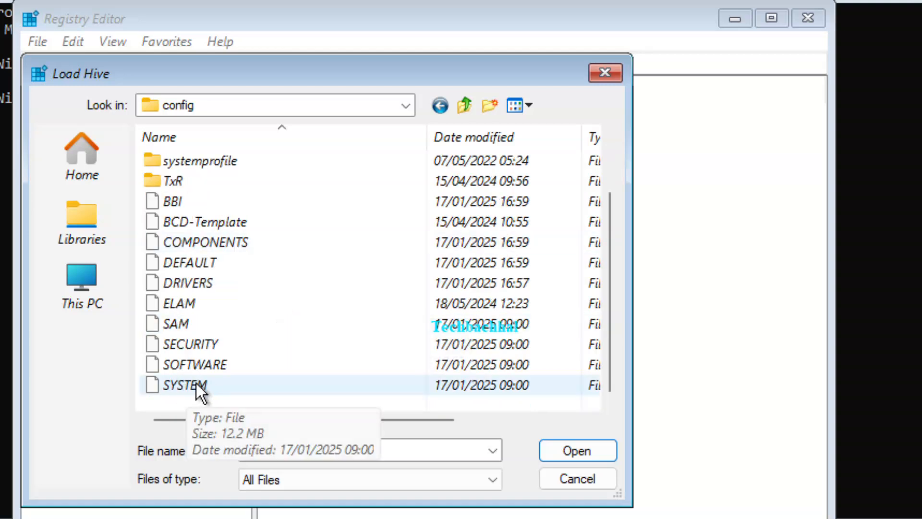
{"action": "double_click", "coordinate": [185, 385]}
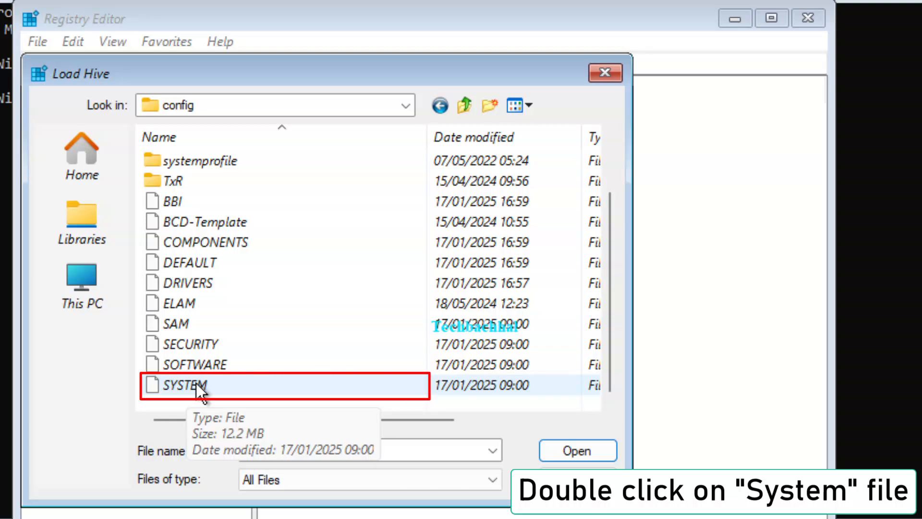
{"action": "double_click", "coordinate": [187, 385]}
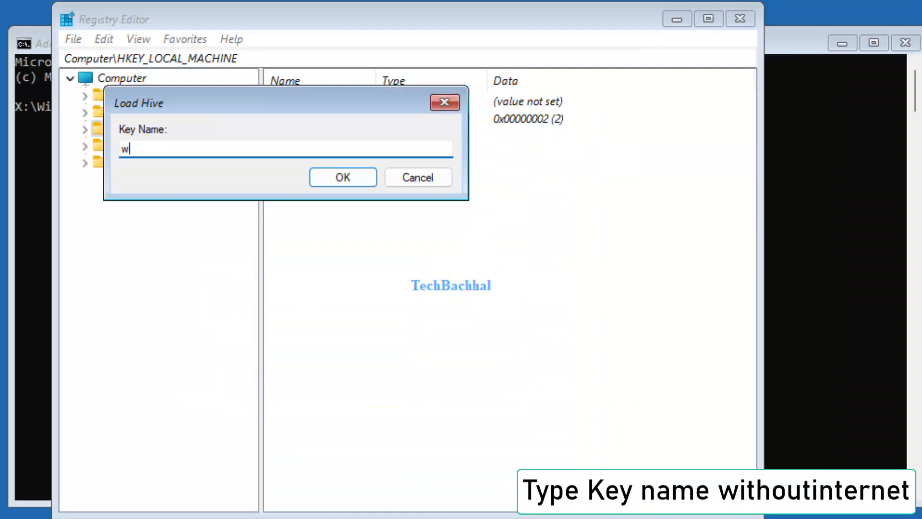
Step: Name the loaded hive 'withoutinternet' and confirm
{"action": "type", "text": "ithoutinter"}
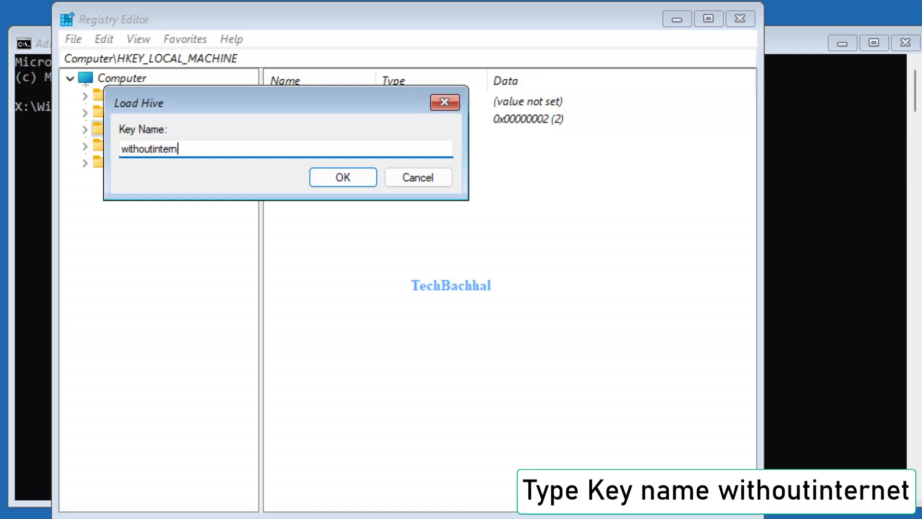
{"action": "type", "text": "net"}
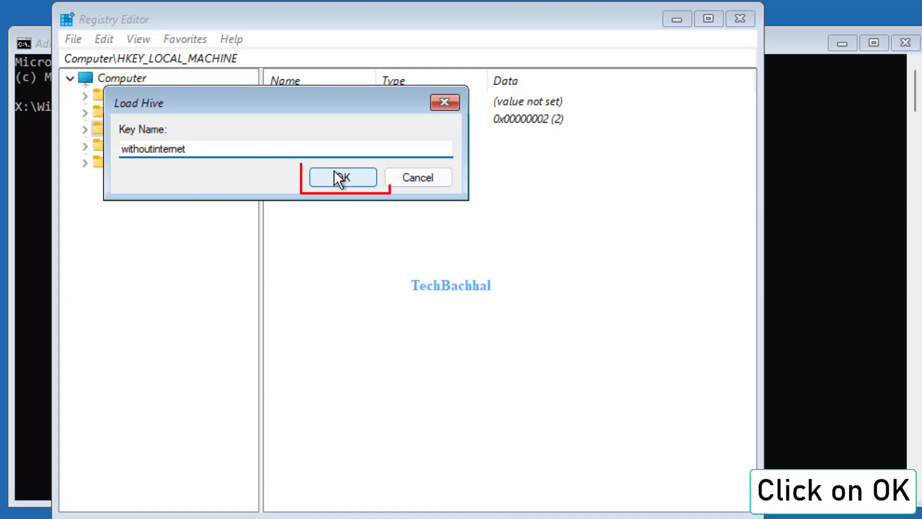
{"action": "left_click", "coordinate": [342, 177]}
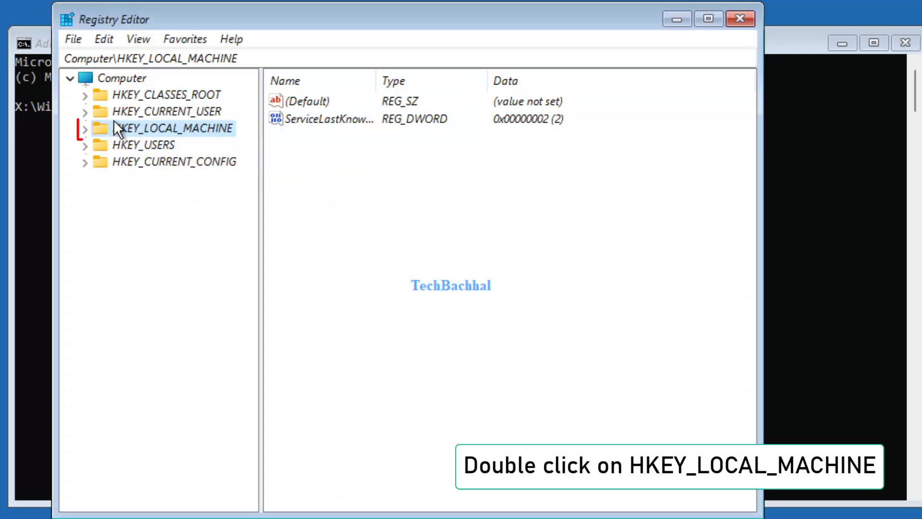
Step: Expand HKEY_LOCAL_MACHINE > withoutinternet > ControlSet001 > Control > CI and select Policy
{"action": "double_click", "coordinate": [176, 128]}
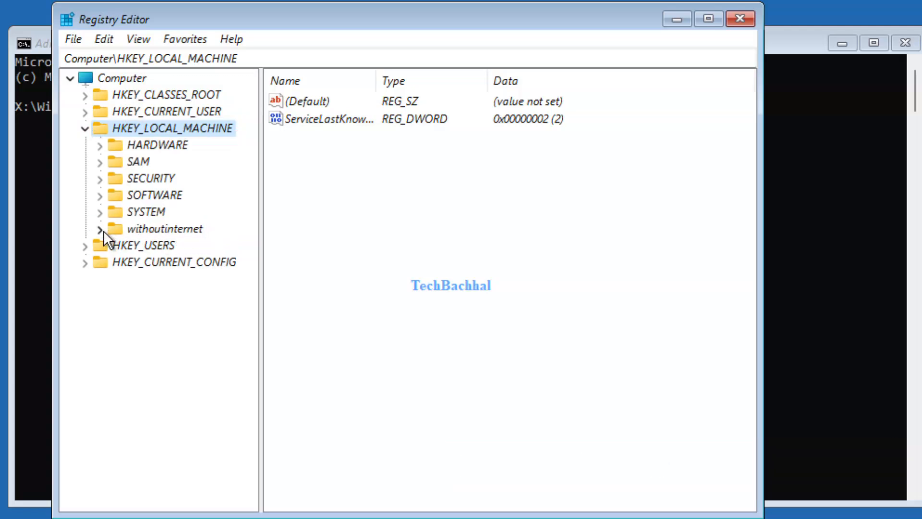
{"action": "left_click", "coordinate": [100, 229]}
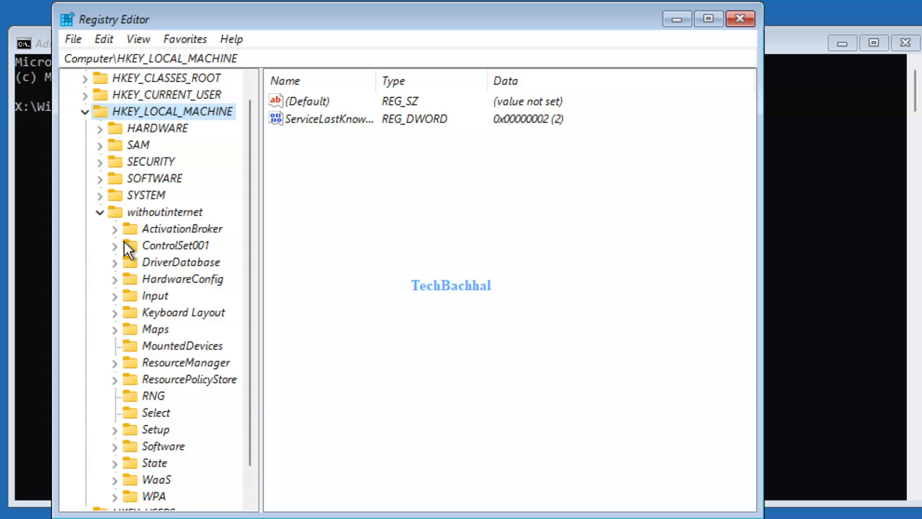
{"action": "double_click", "coordinate": [175, 246]}
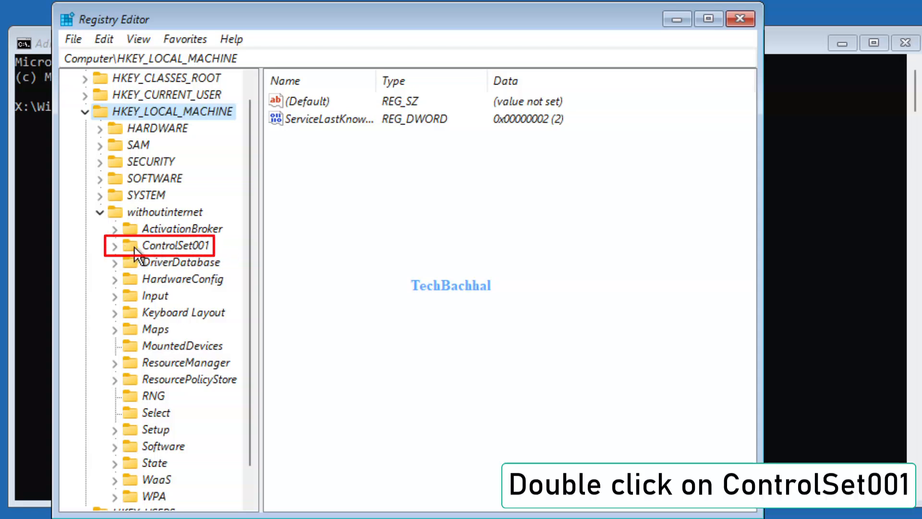
{"action": "double_click", "coordinate": [180, 246]}
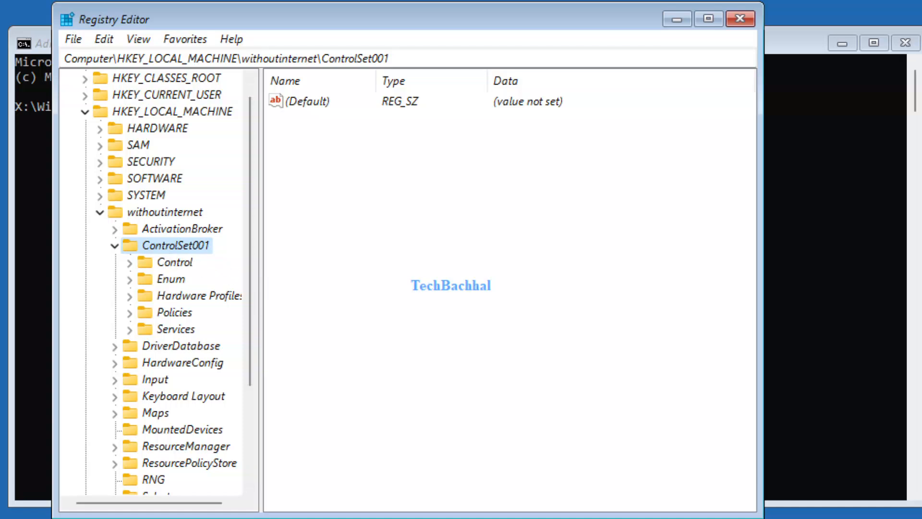
{"action": "double_click", "coordinate": [176, 262]}
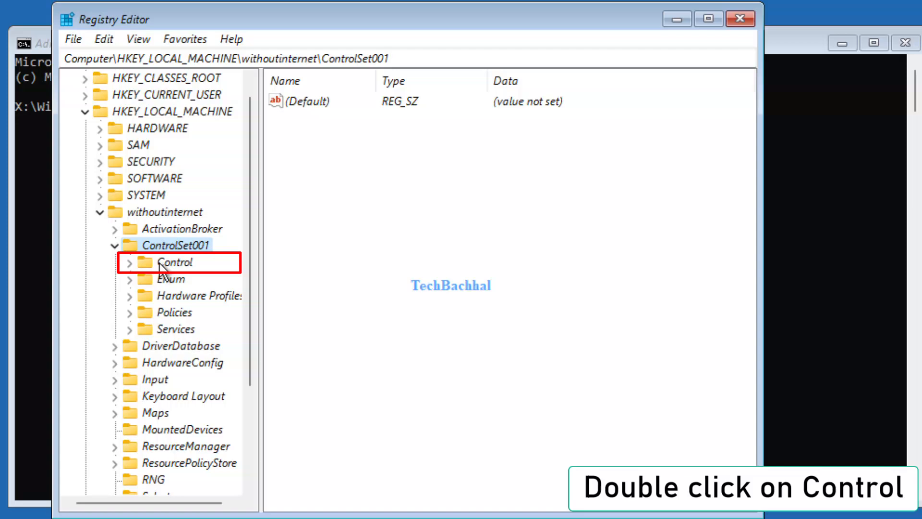
{"action": "double_click", "coordinate": [175, 262]}
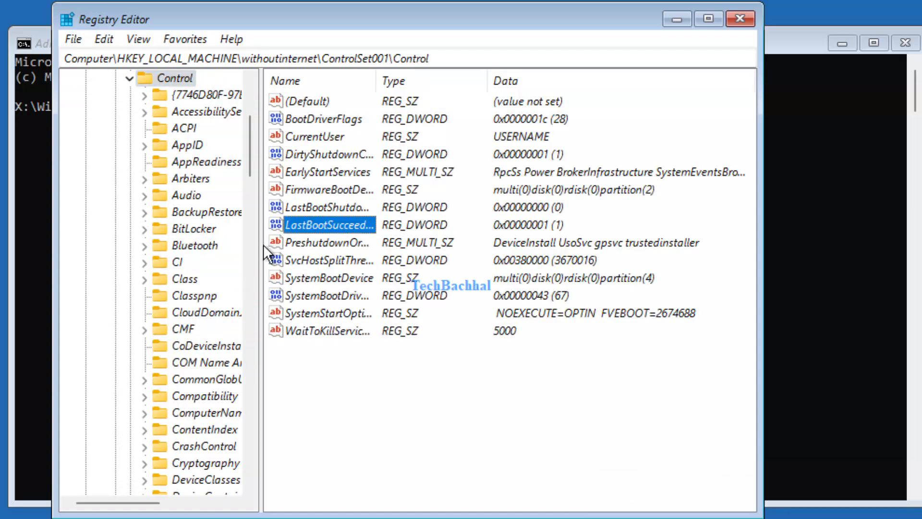
{"action": "double_click", "coordinate": [179, 263]}
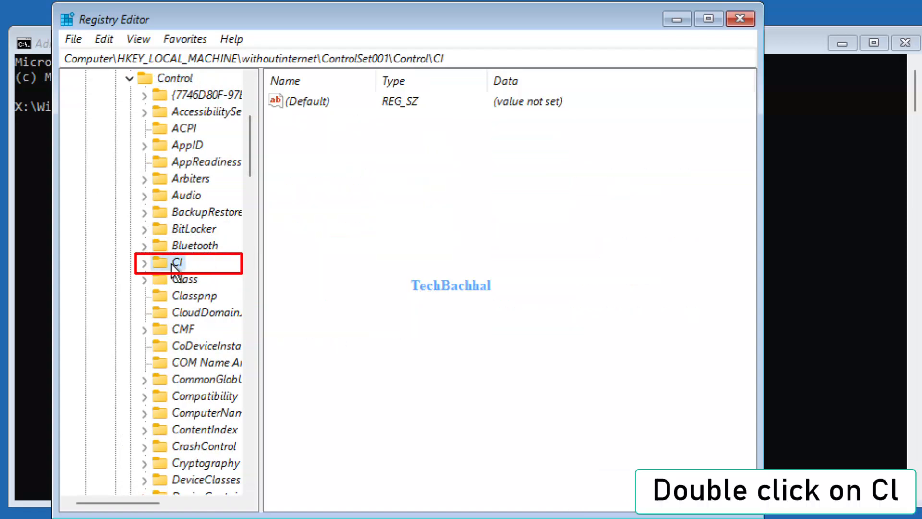
{"action": "double_click", "coordinate": [176, 261]}
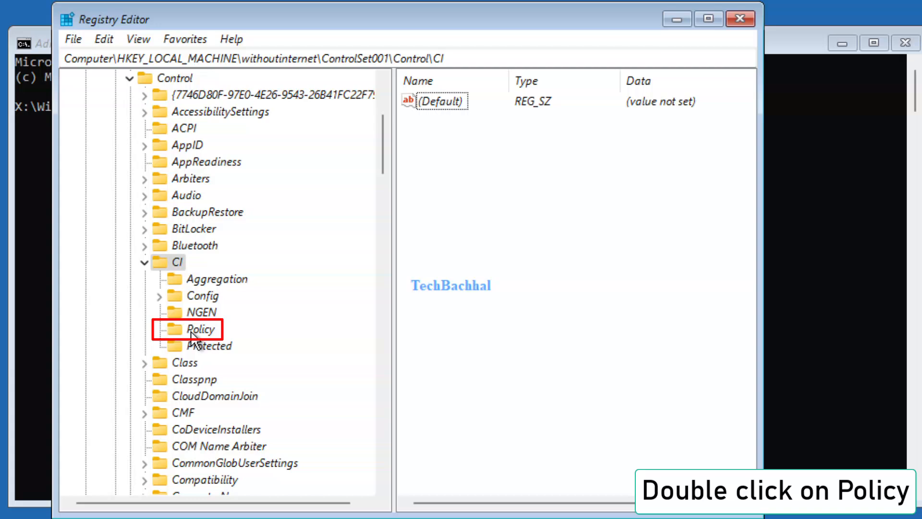
{"action": "double_click", "coordinate": [201, 328]}
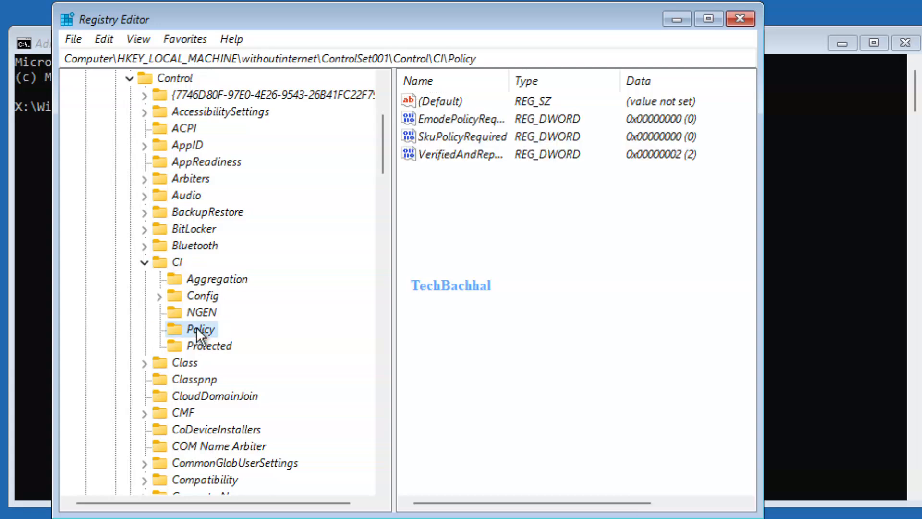
{"action": "double_click", "coordinate": [464, 136]}
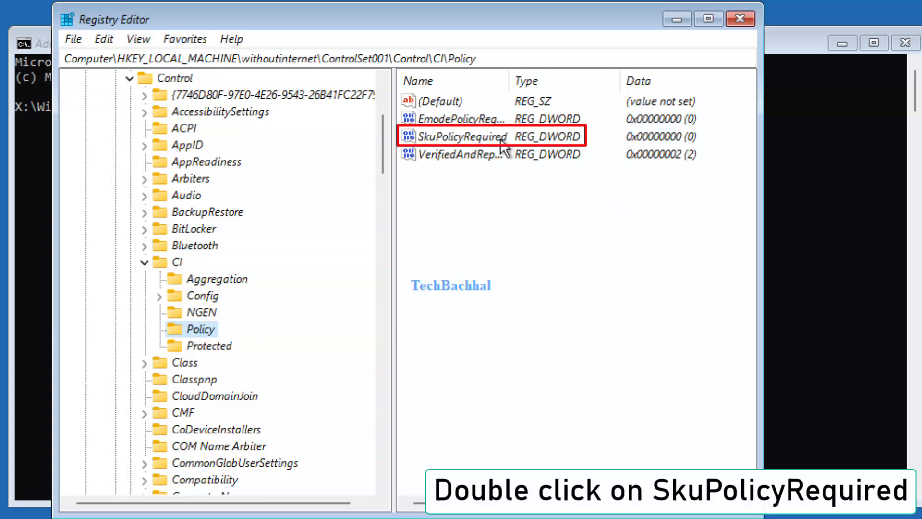
{"action": "double_click", "coordinate": [464, 136]}
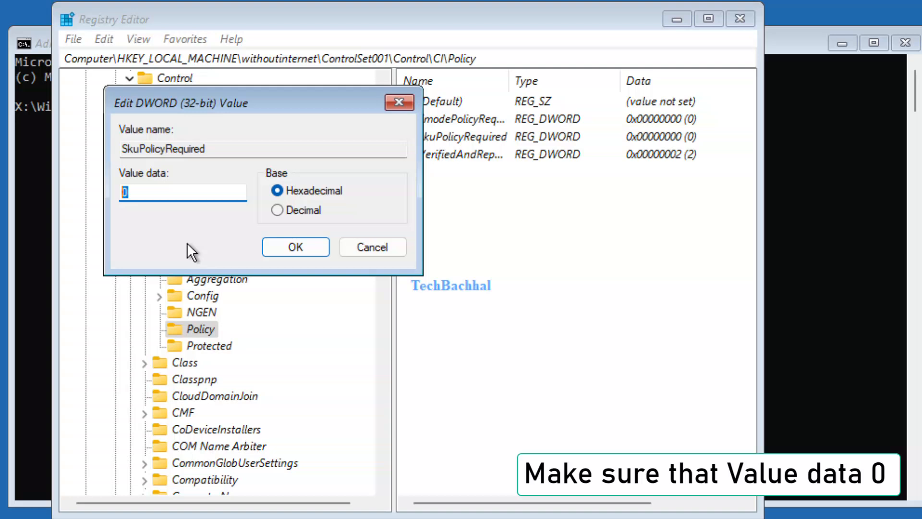
{"action": "mouse_move", "coordinate": [294, 246]}
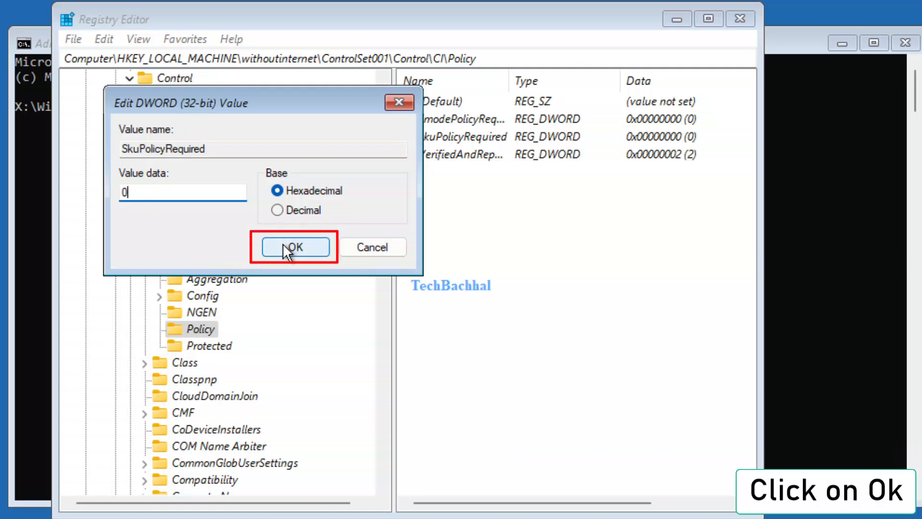
{"action": "left_click", "coordinate": [294, 246]}
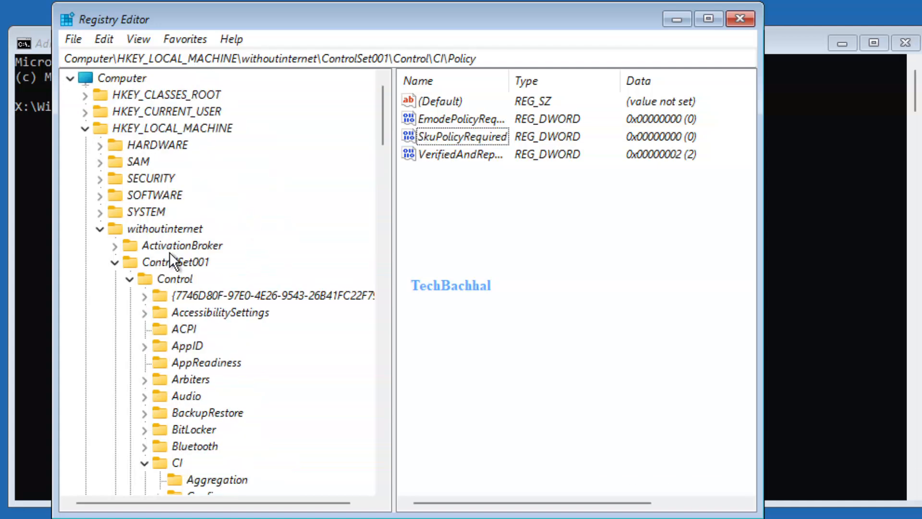
Step: Unload the withoutinternet hive with File > Unload Hive, then close Registry Editor
{"action": "left_click", "coordinate": [166, 228]}
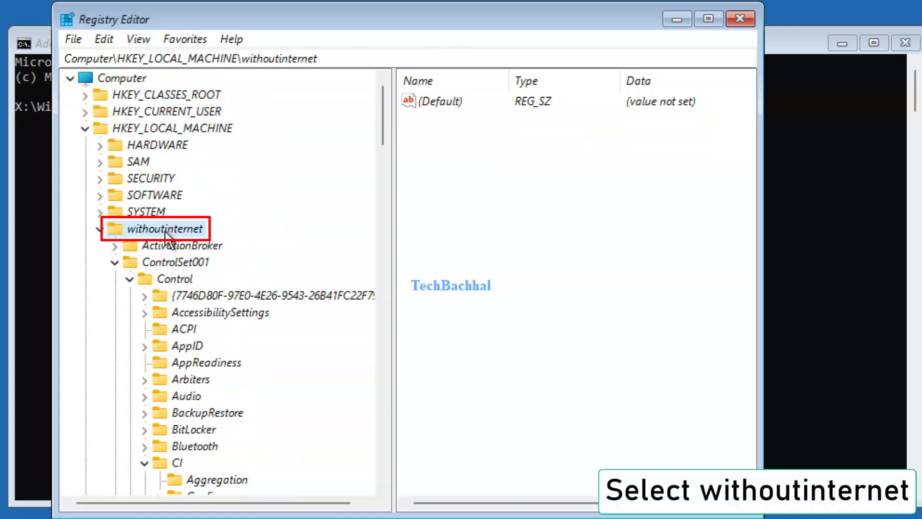
{"action": "left_click", "coordinate": [73, 38]}
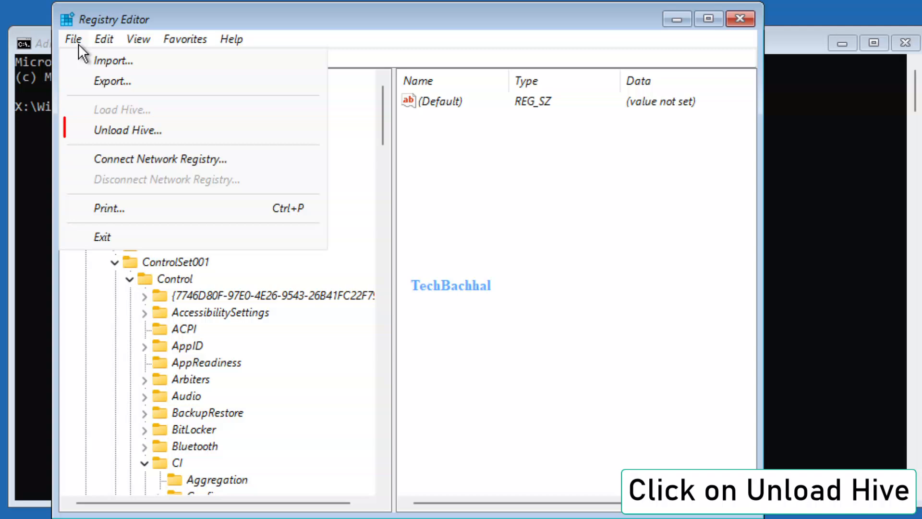
{"action": "left_click", "coordinate": [127, 130]}
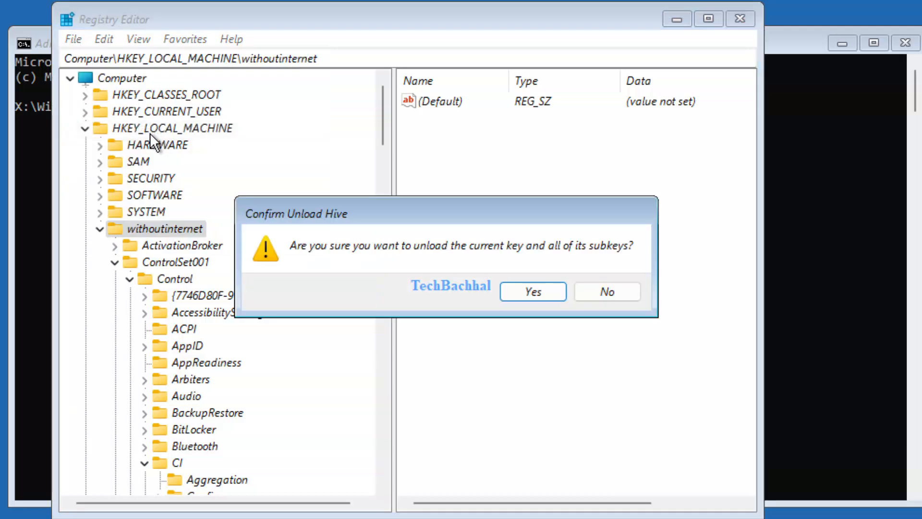
{"action": "left_click", "coordinate": [531, 291]}
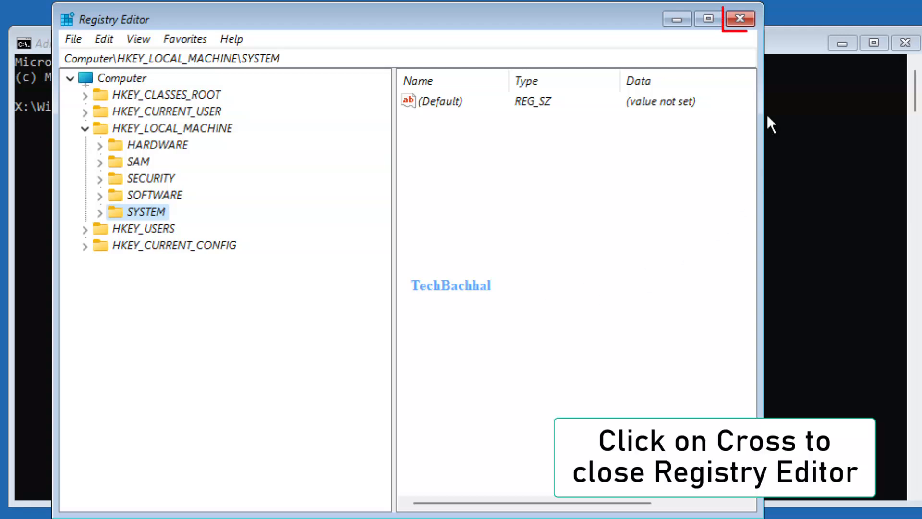
{"action": "left_click", "coordinate": [739, 18]}
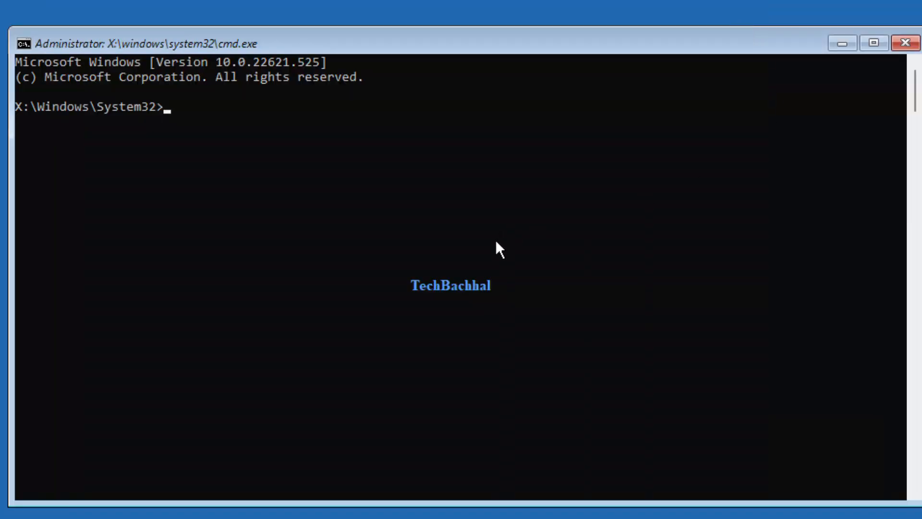